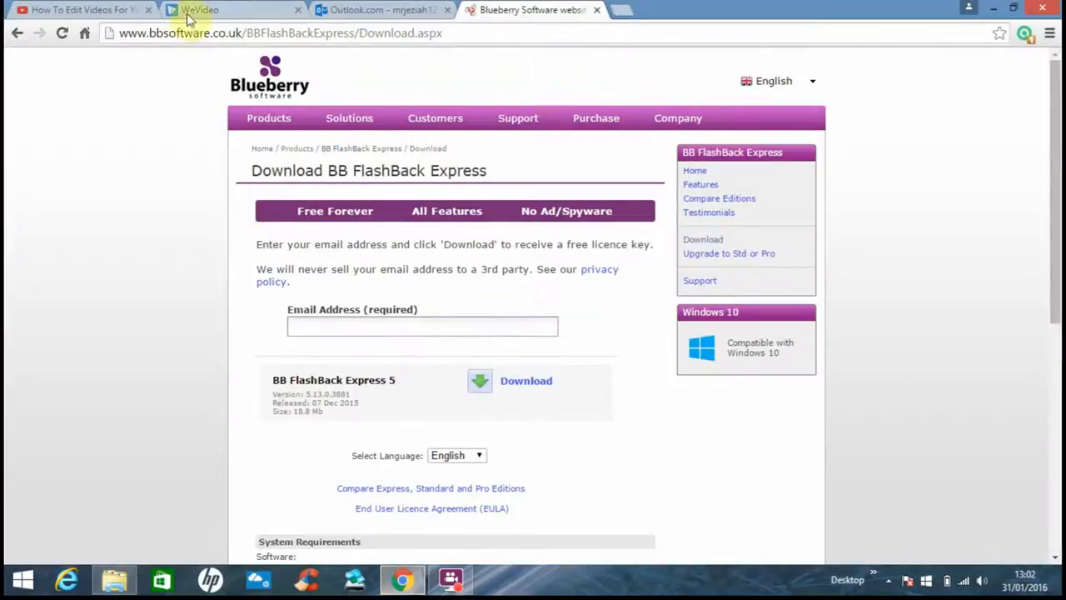
mouse_move(117, 40)
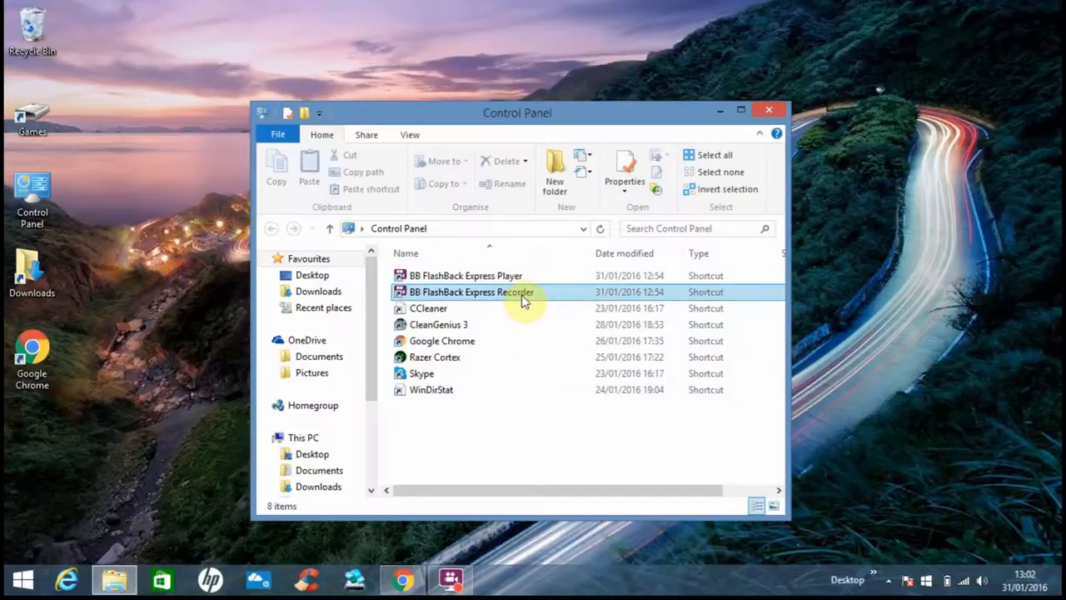
mouse_move(492, 296)
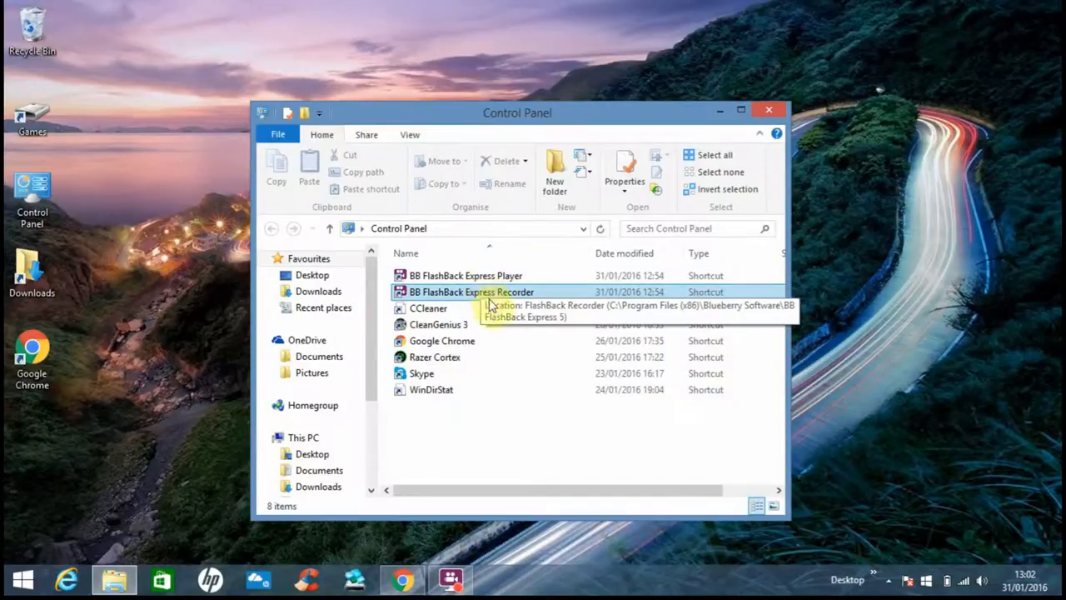
mouse_move(456, 298)
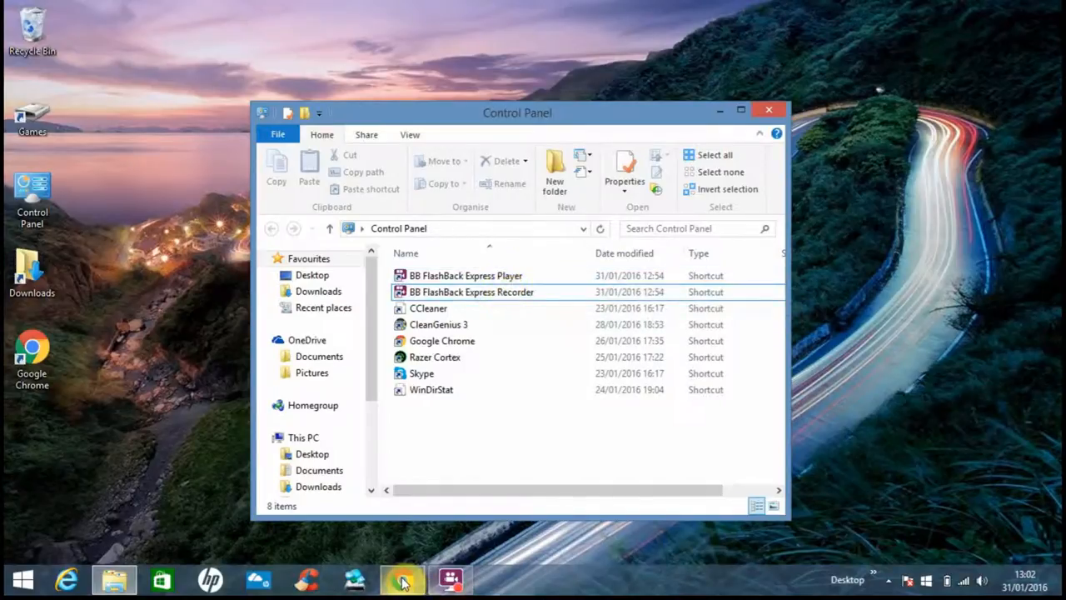
Step: Return to the BB FlashBack Express download page and highlight its empty email field
left_click(401, 579)
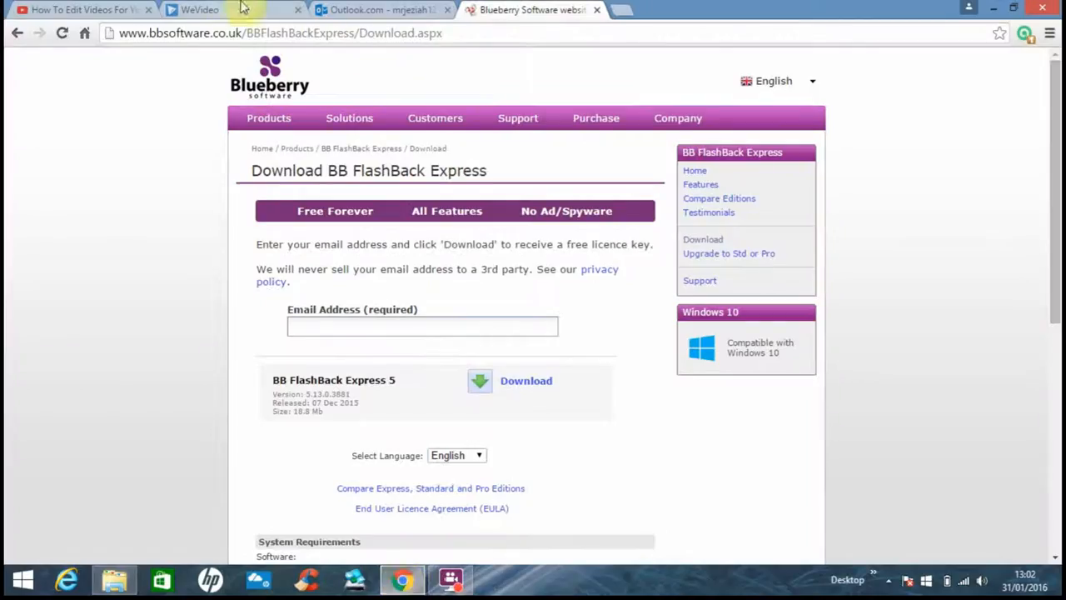
mouse_move(257, 247)
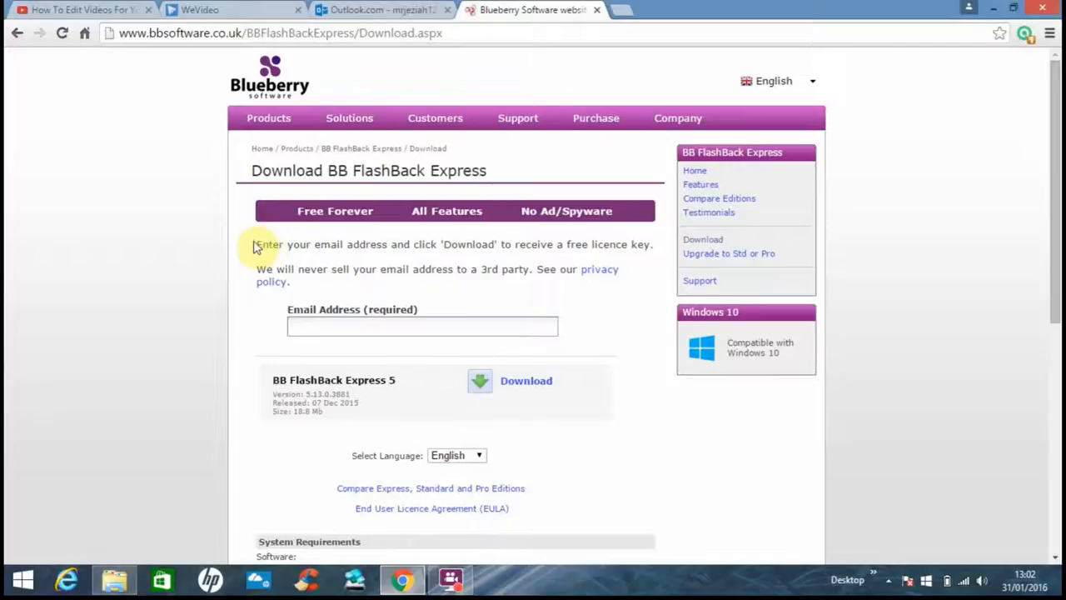
left_click_drag(256, 229, 533, 269)
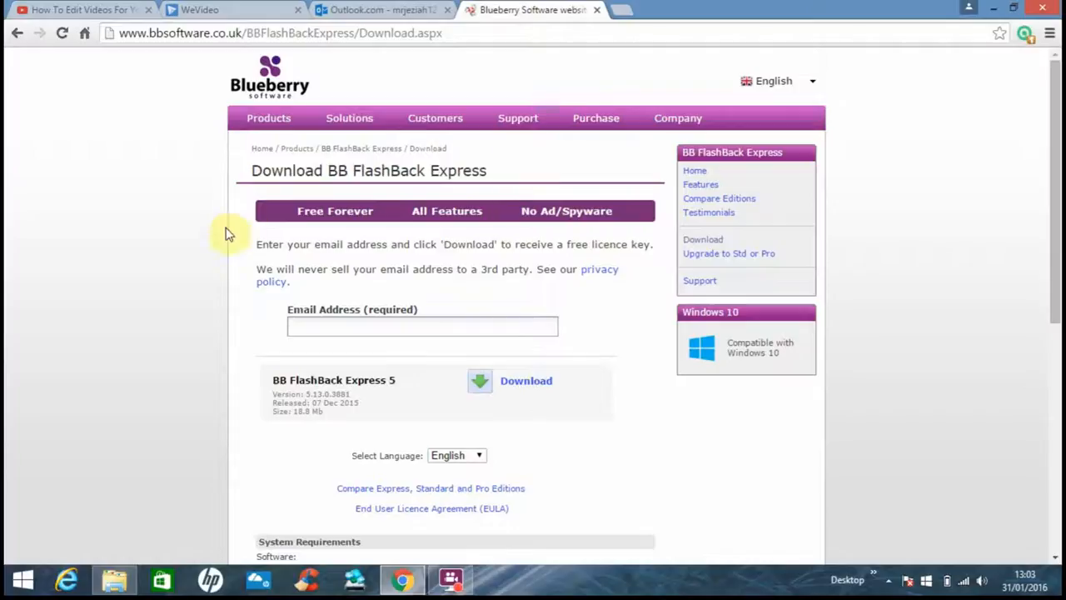
mouse_move(295, 312)
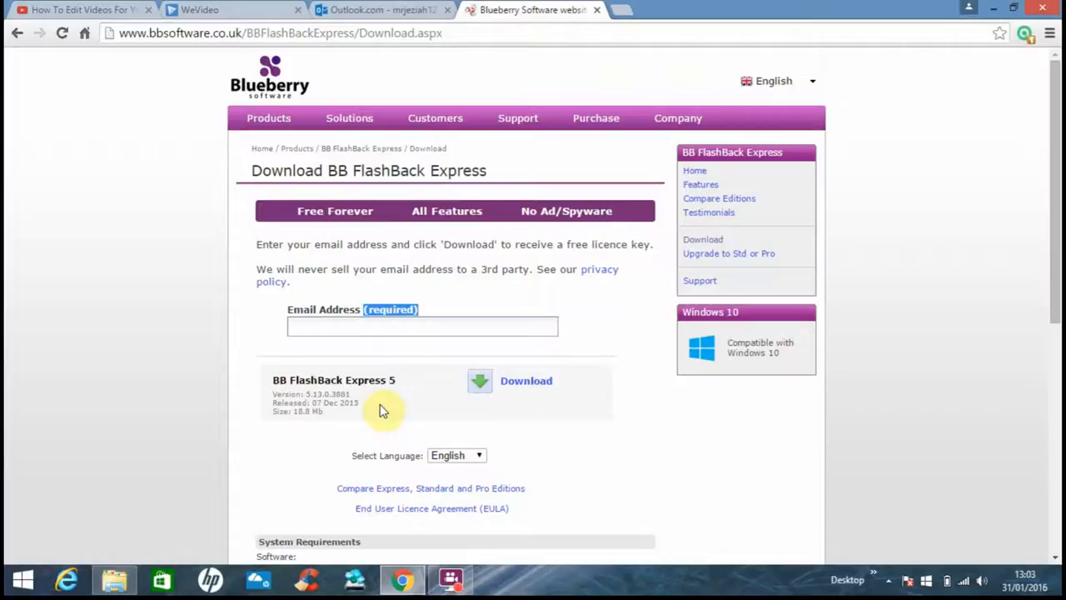
mouse_move(133, 524)
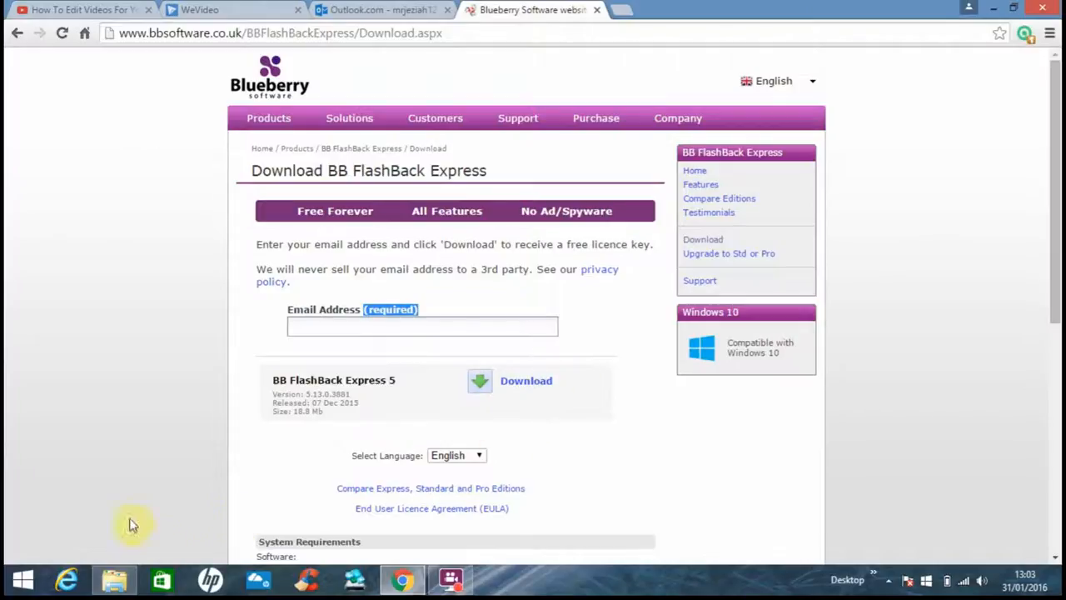
mouse_move(456, 7)
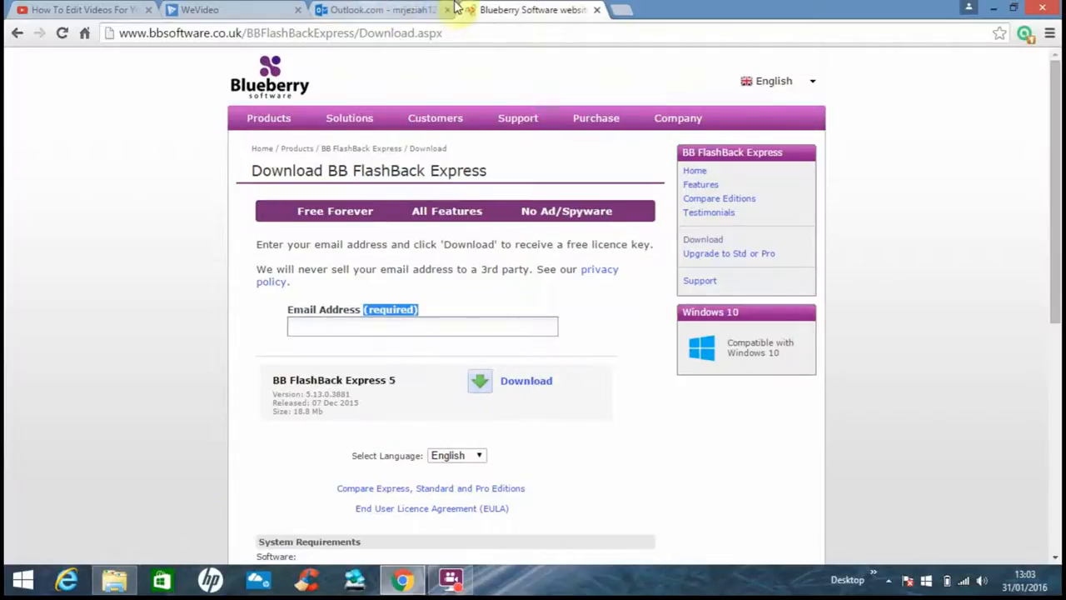
Step: Open the 'Full licence key for BB FlashBack Express 5' email in the Outlook.com inbox
left_click(379, 9)
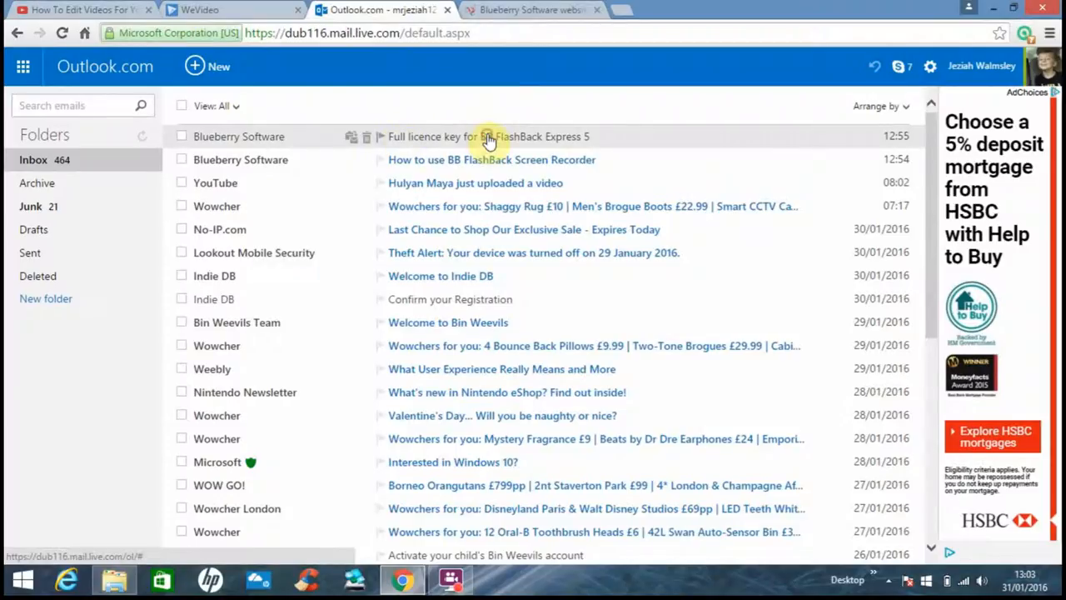
left_click(487, 136)
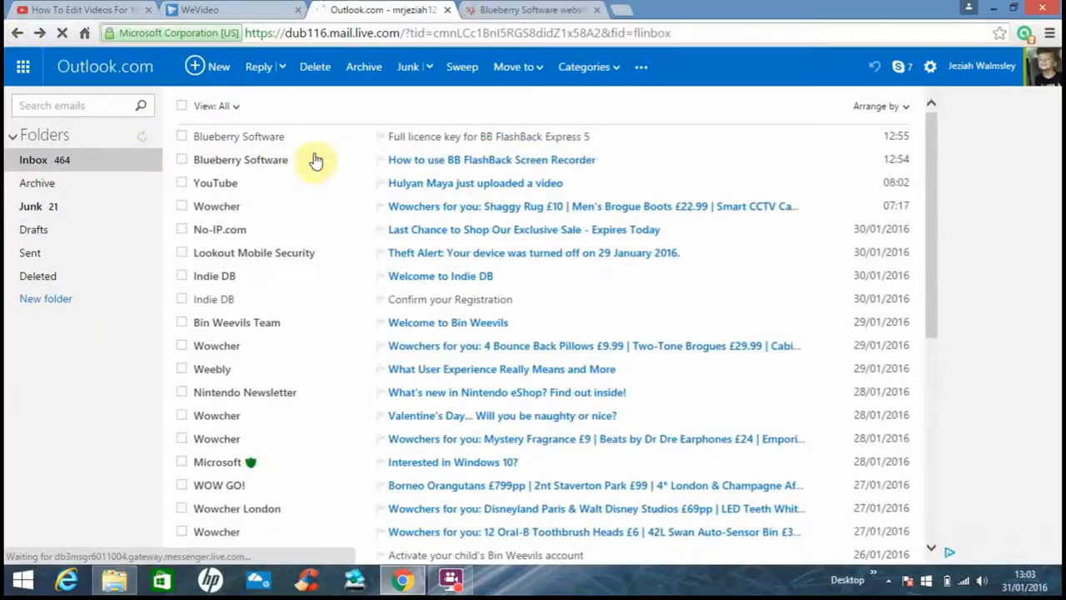
mouse_move(492, 159)
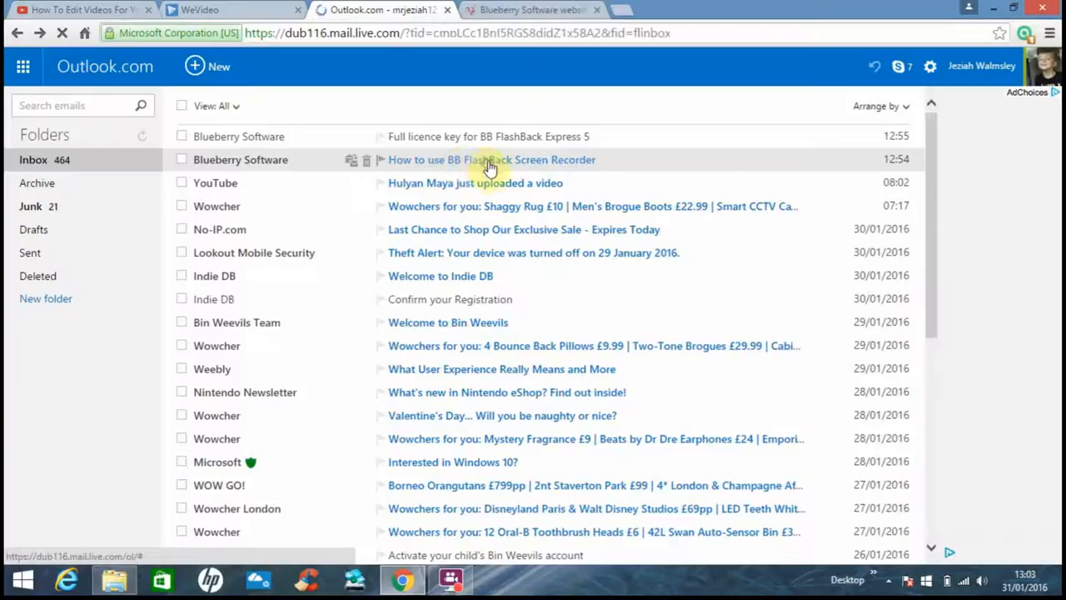
mouse_move(412, 383)
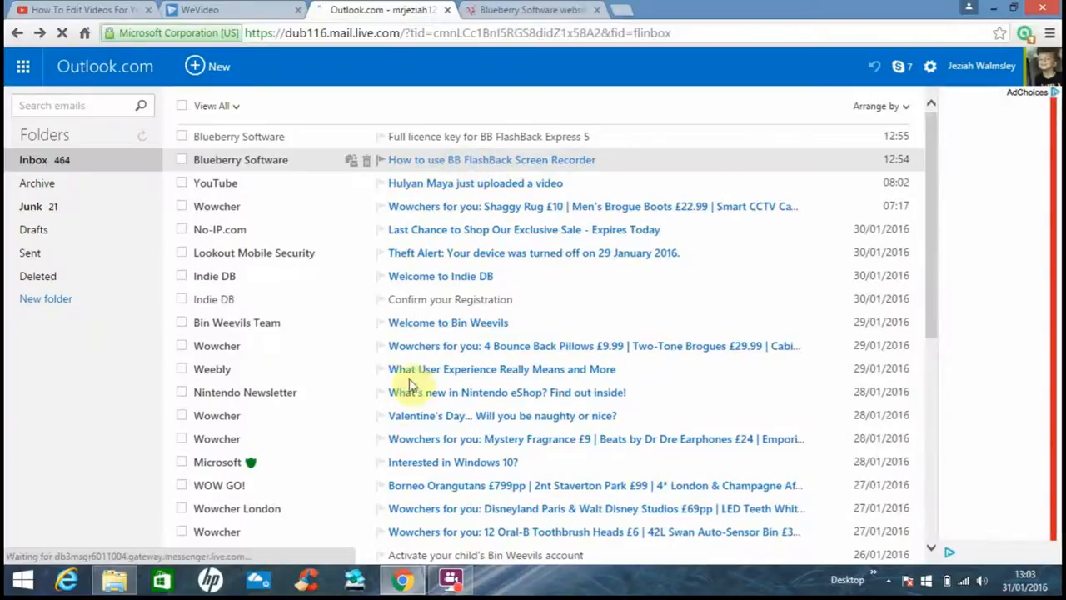
Step: Read the 'How to use BB FlashBack Screen Recorder' email's video links, then return to the download page
left_click(491, 159)
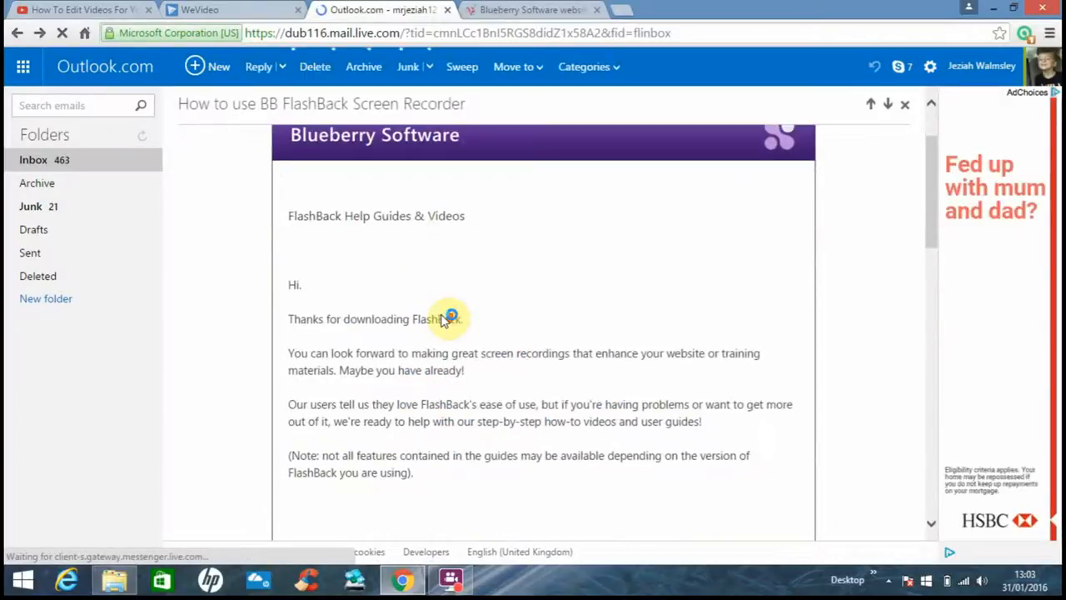
scroll("down", 3)
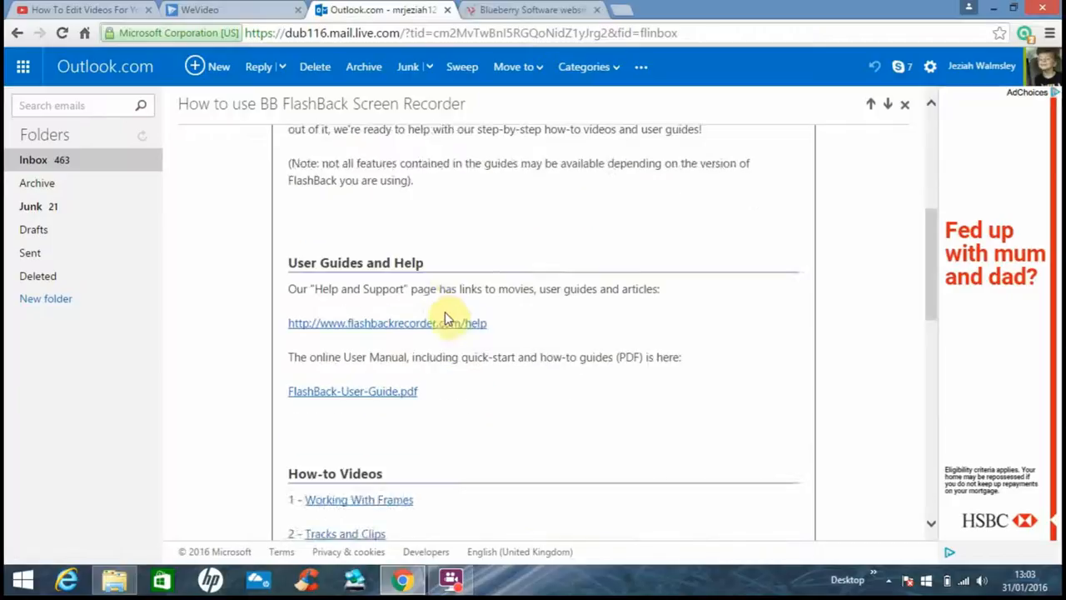
scroll("down", 3)
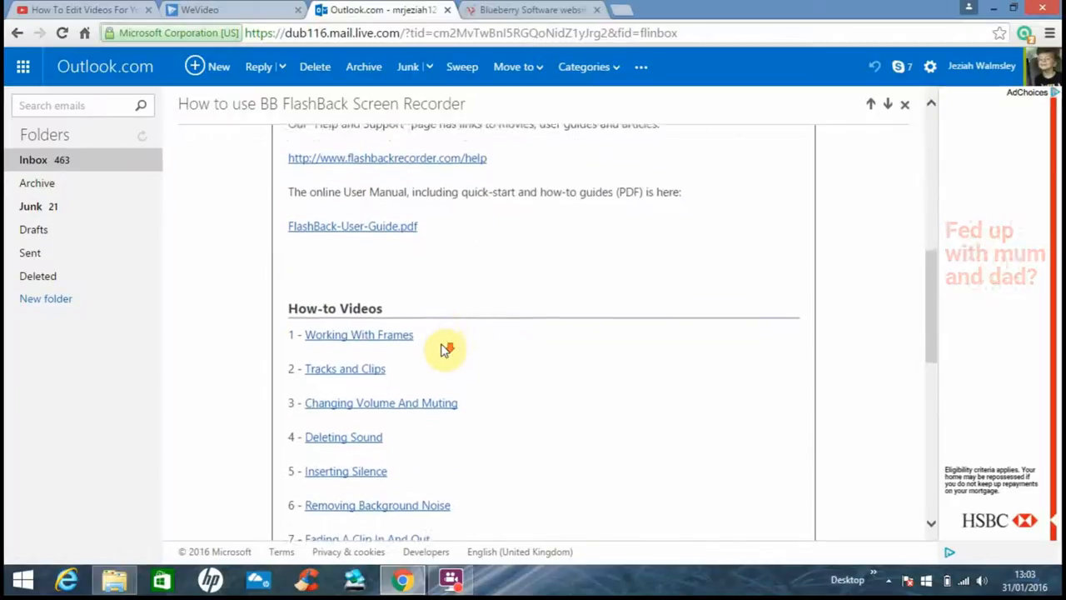
scroll("down", 3)
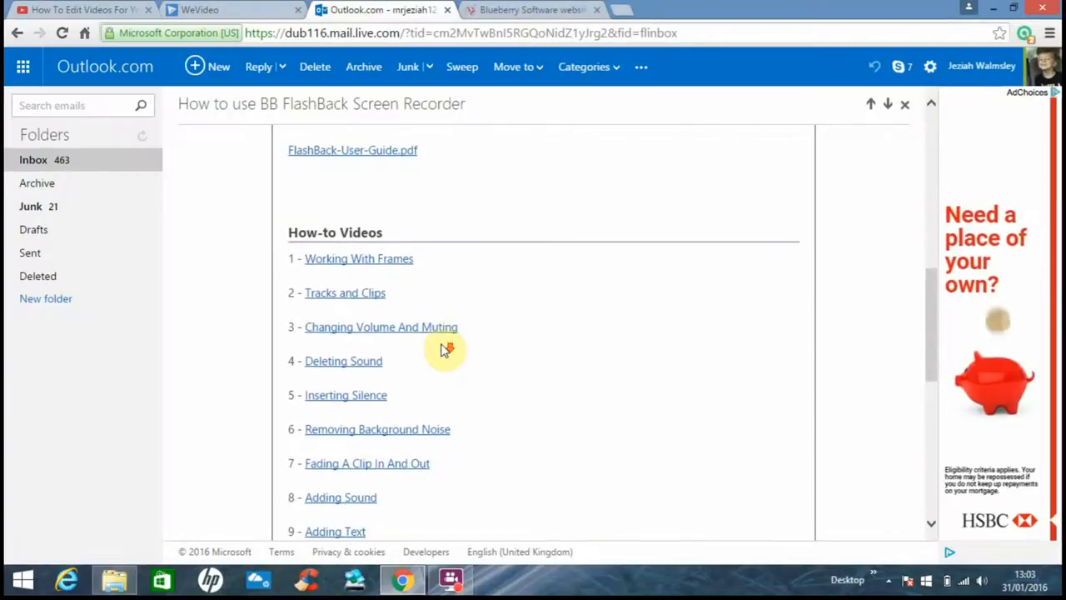
mouse_move(343, 361)
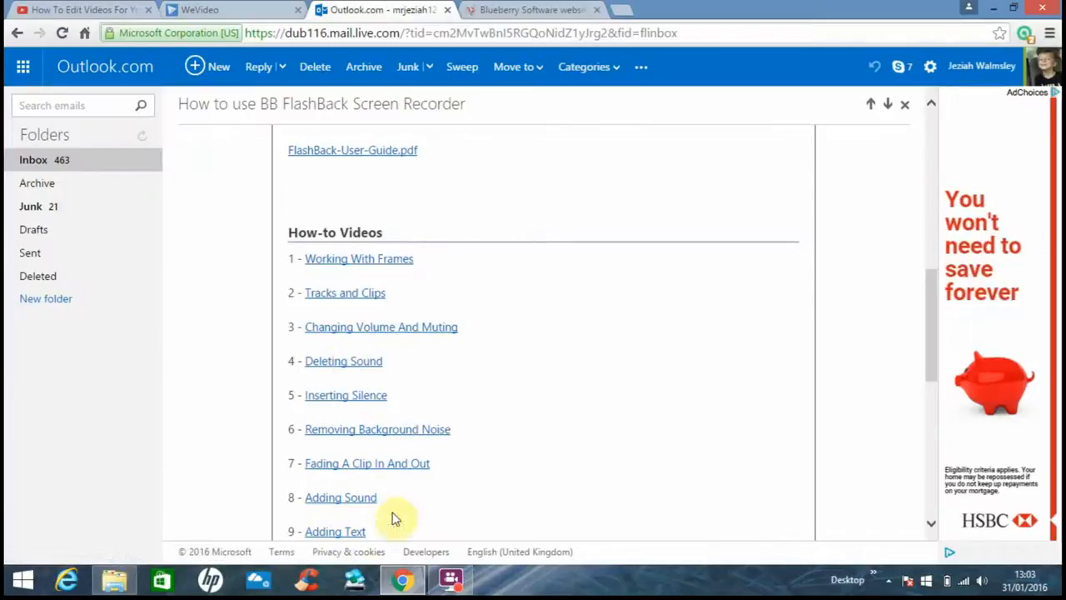
scroll("down", 3)
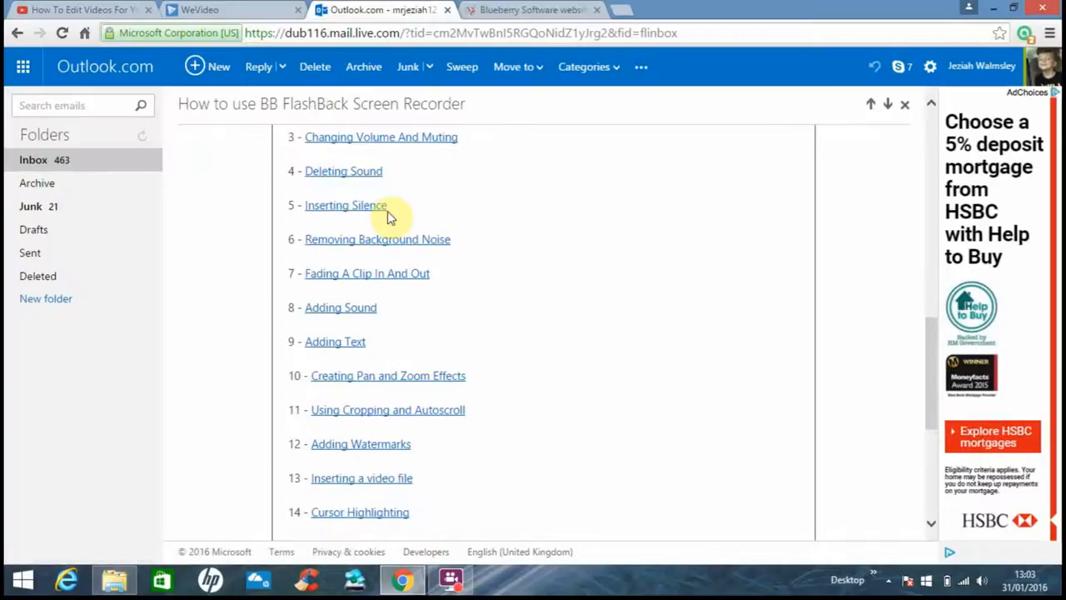
mouse_move(441, 89)
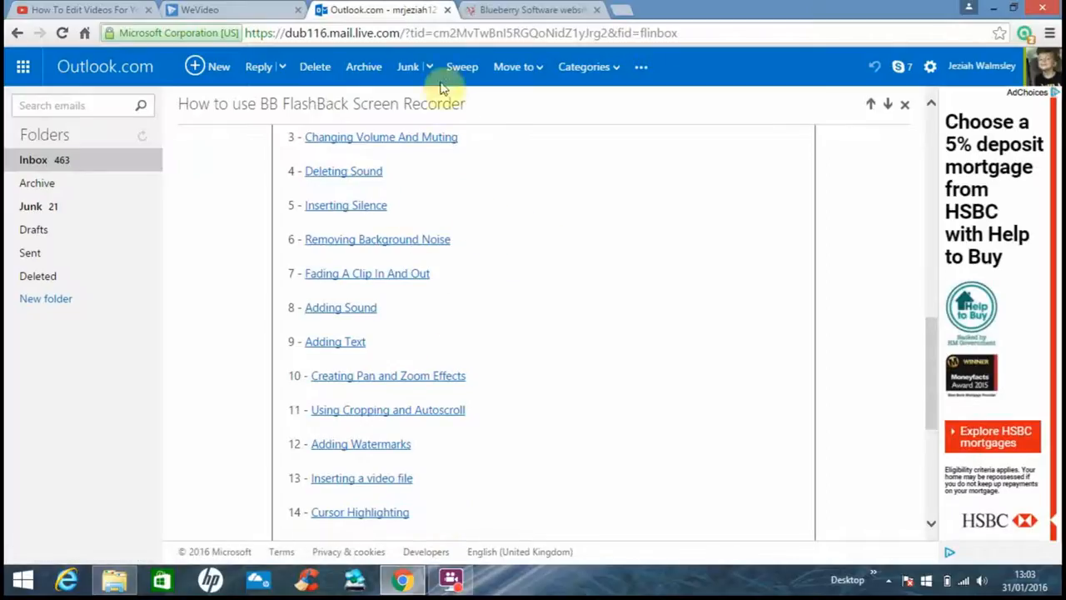
mouse_move(433, 84)
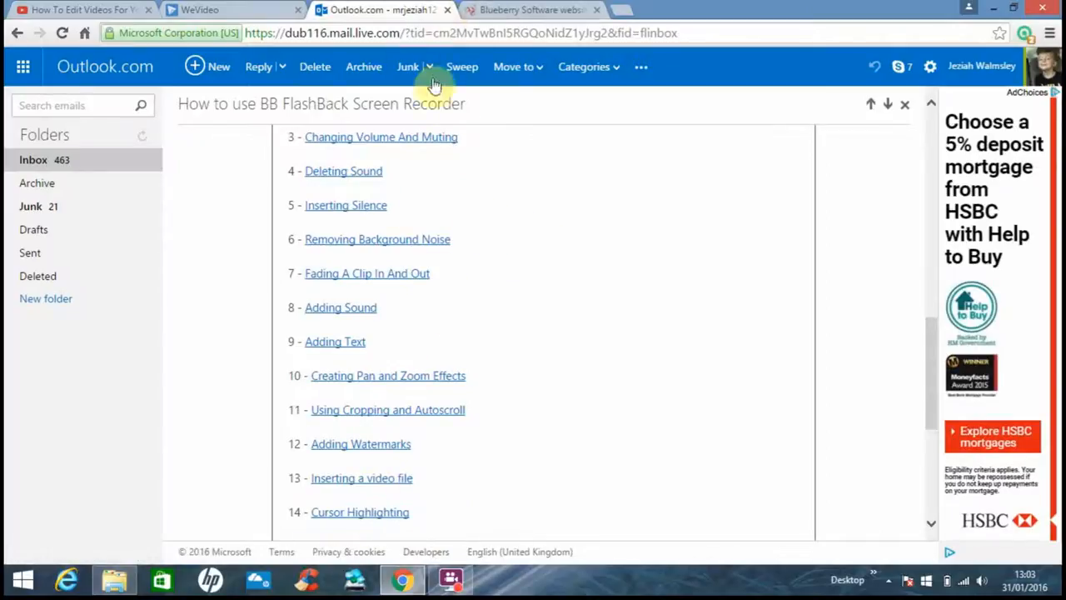
left_click(530, 10)
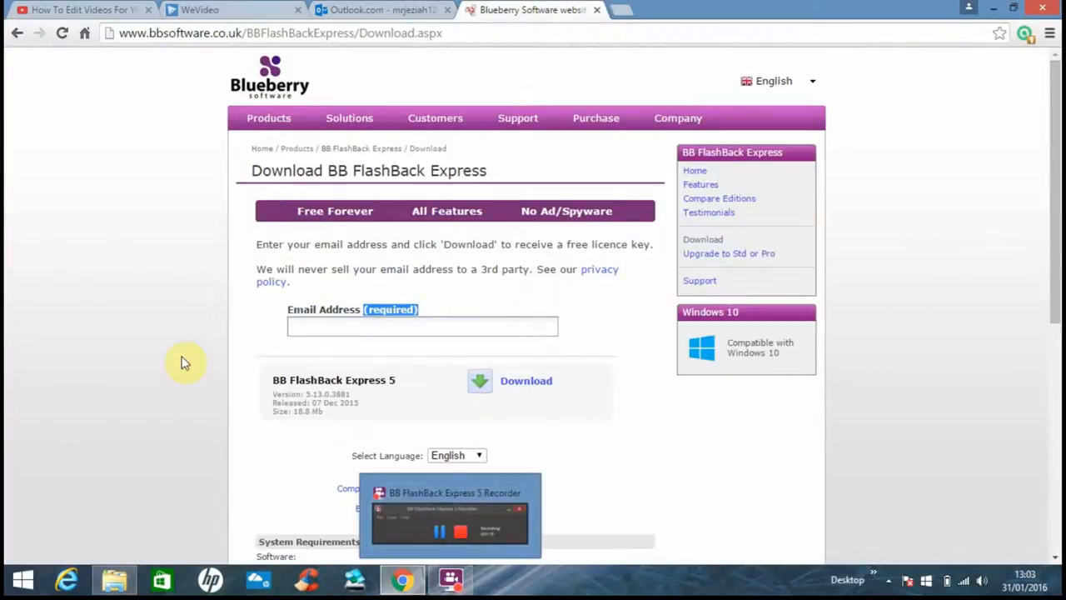
Step: Bring the BB FlashBack Express 5 Recorder forward, then show the Player and Recorder shortcuts folder
left_click(453, 577)
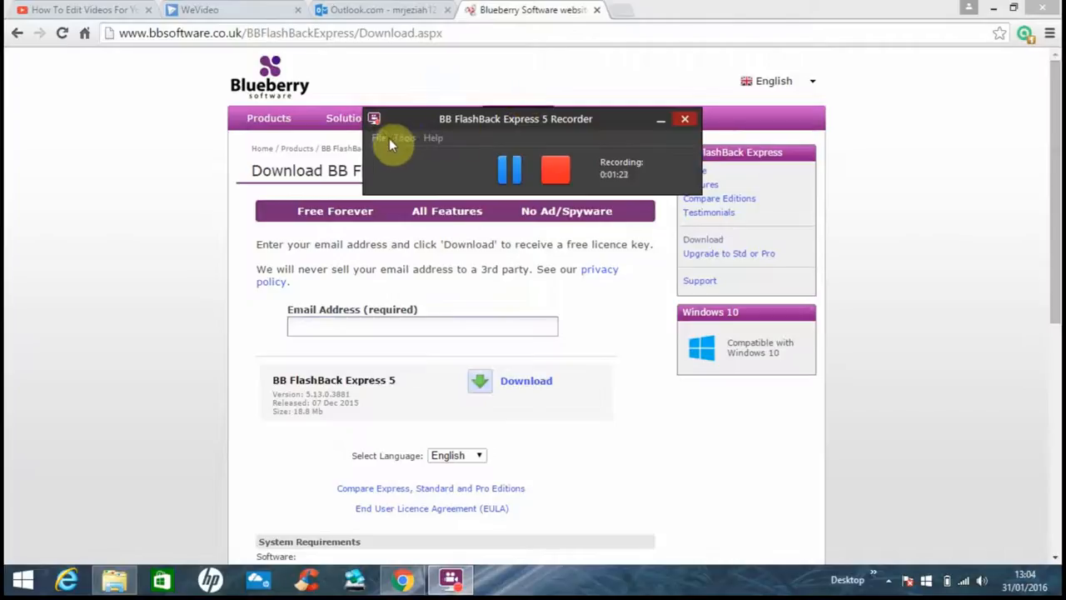
left_click(660, 118)
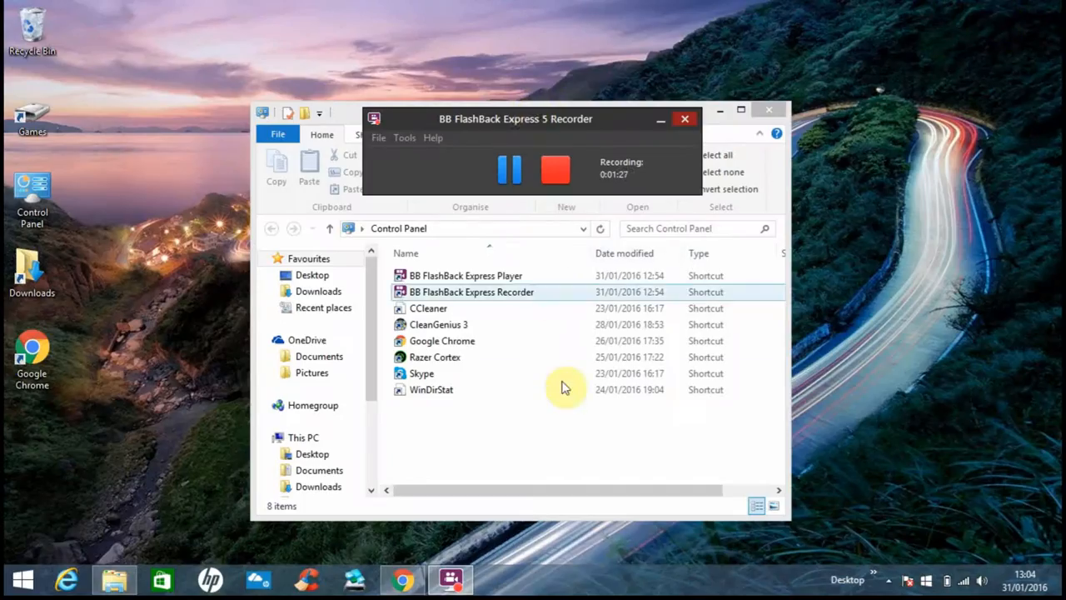
left_click(470, 291)
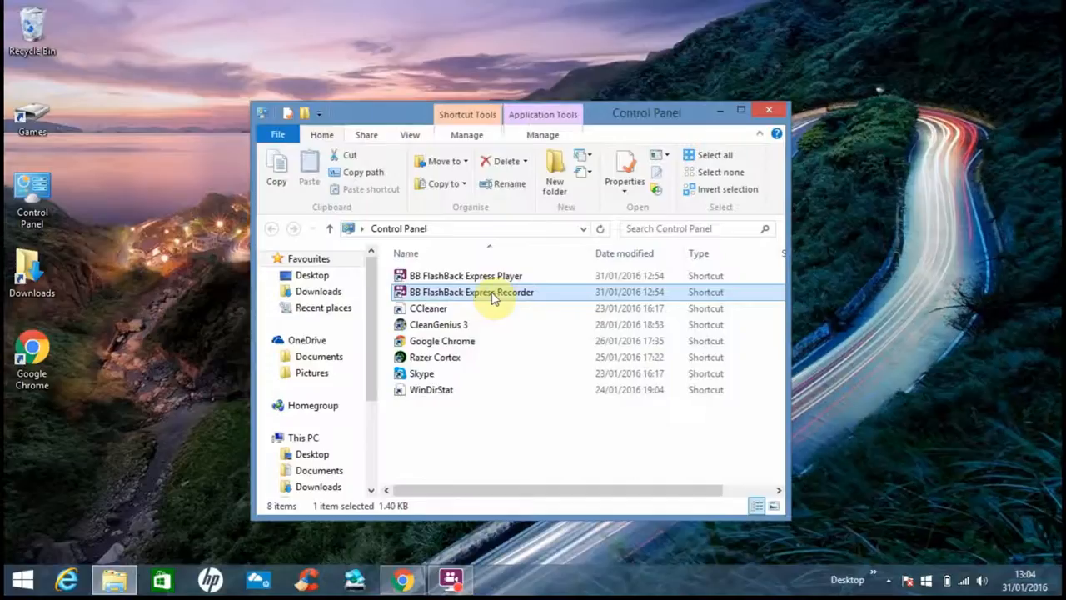
mouse_move(631, 314)
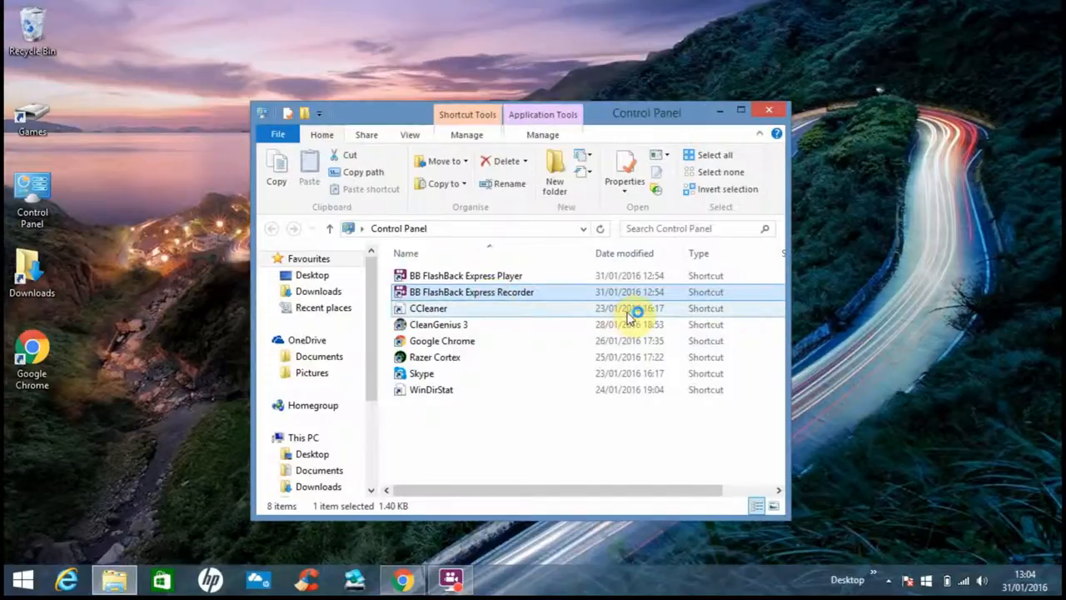
double_click(471, 291)
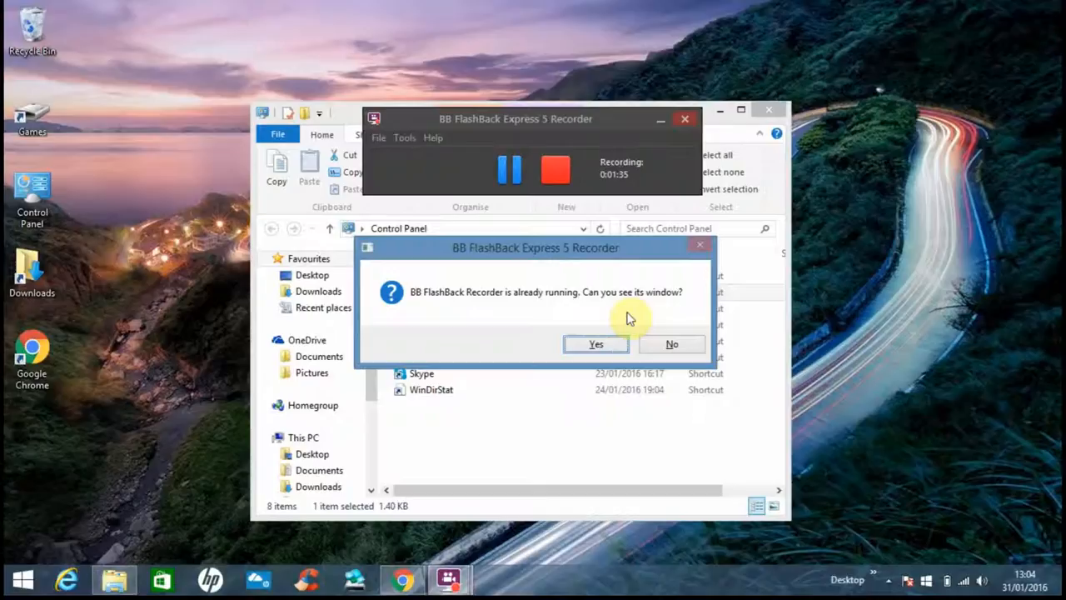
mouse_move(672, 344)
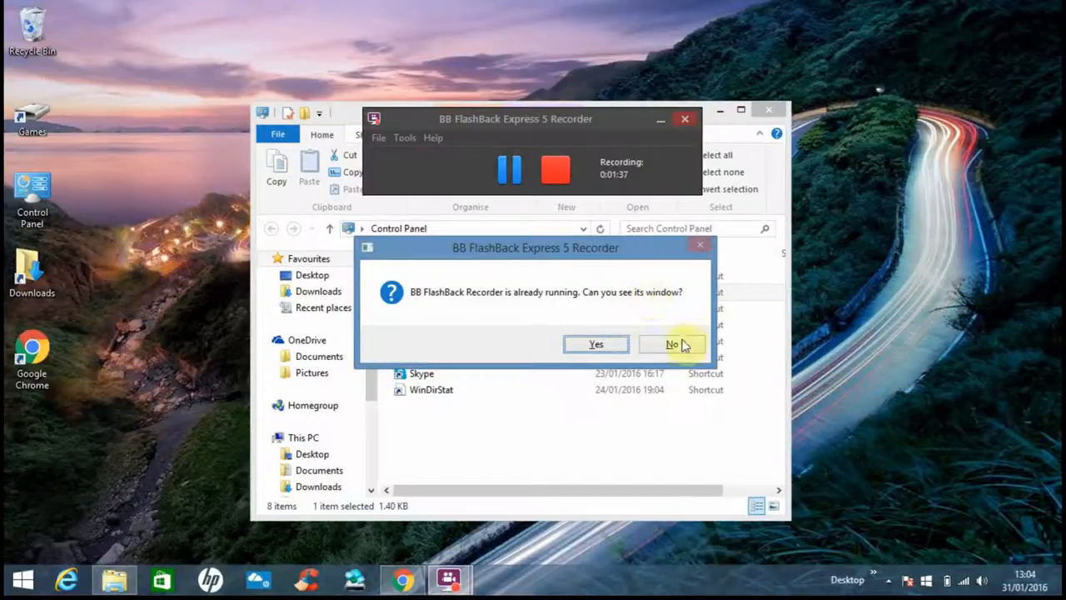
left_click(672, 344)
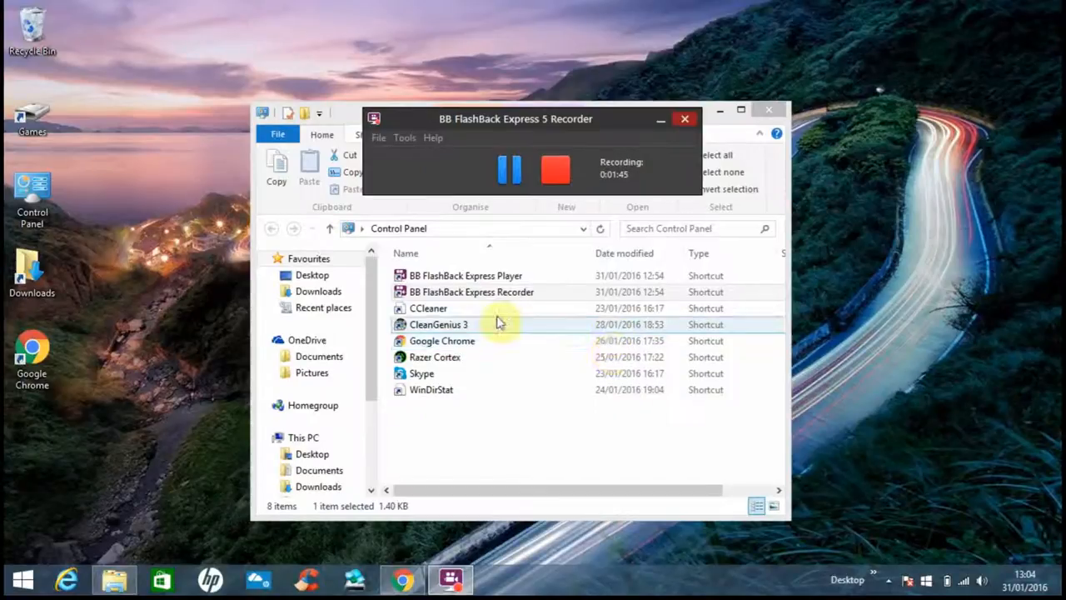
mouse_move(122, 359)
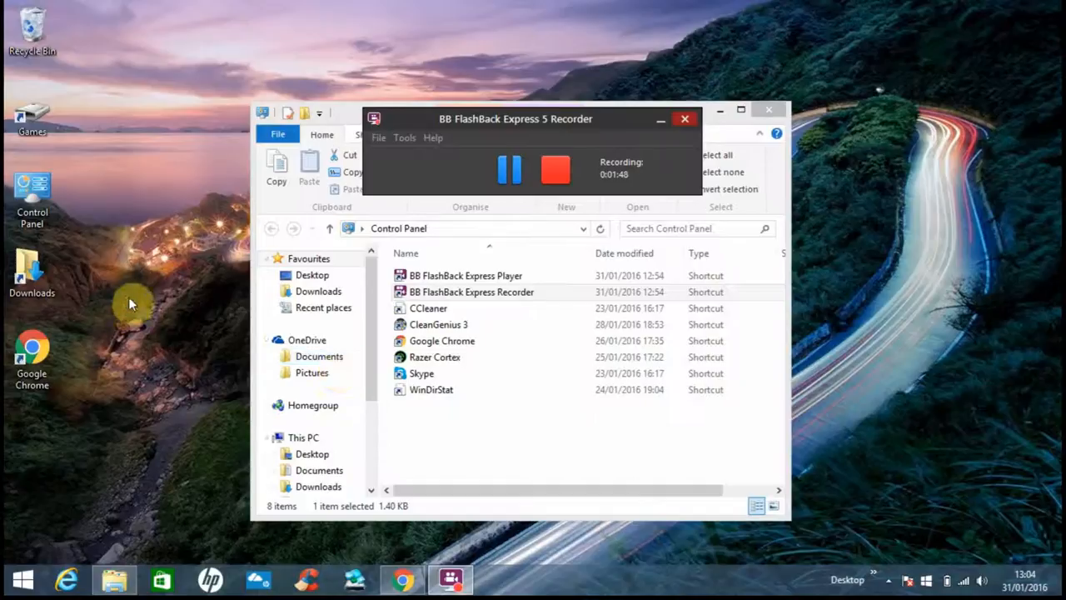
mouse_move(141, 252)
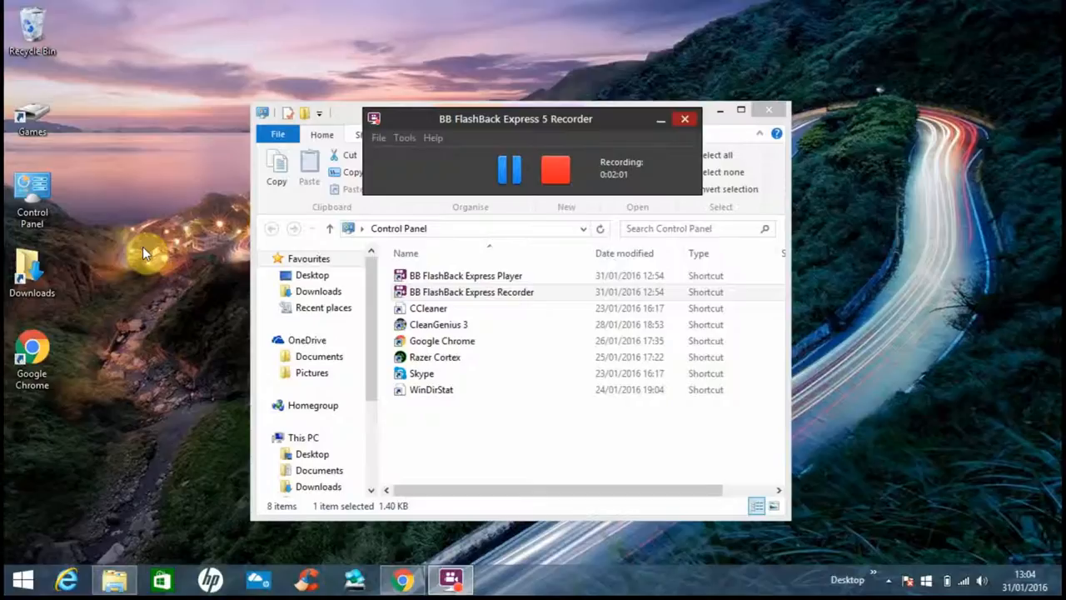
mouse_move(542, 201)
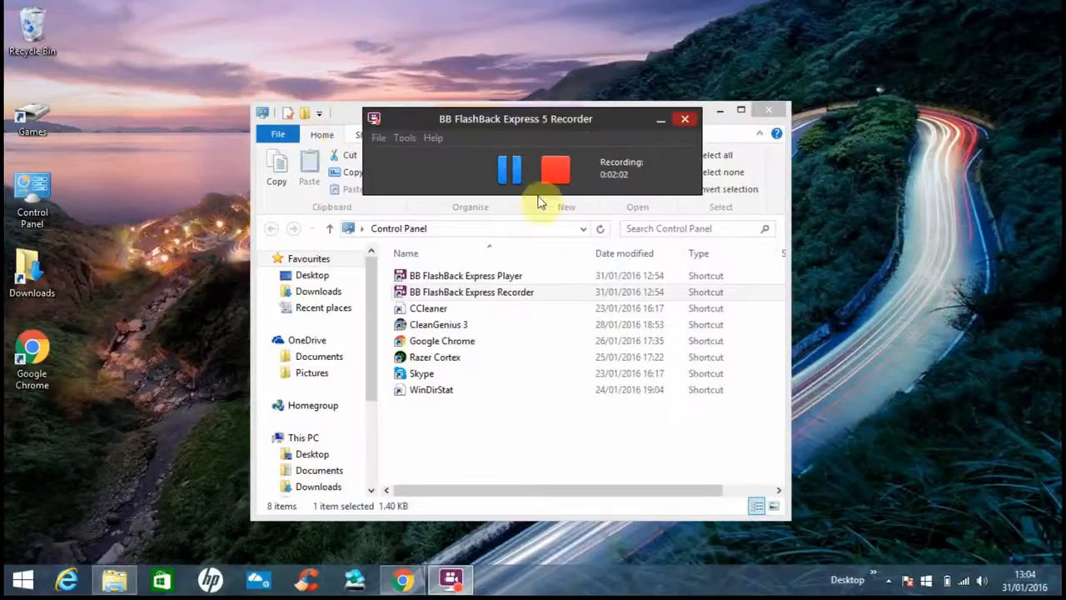